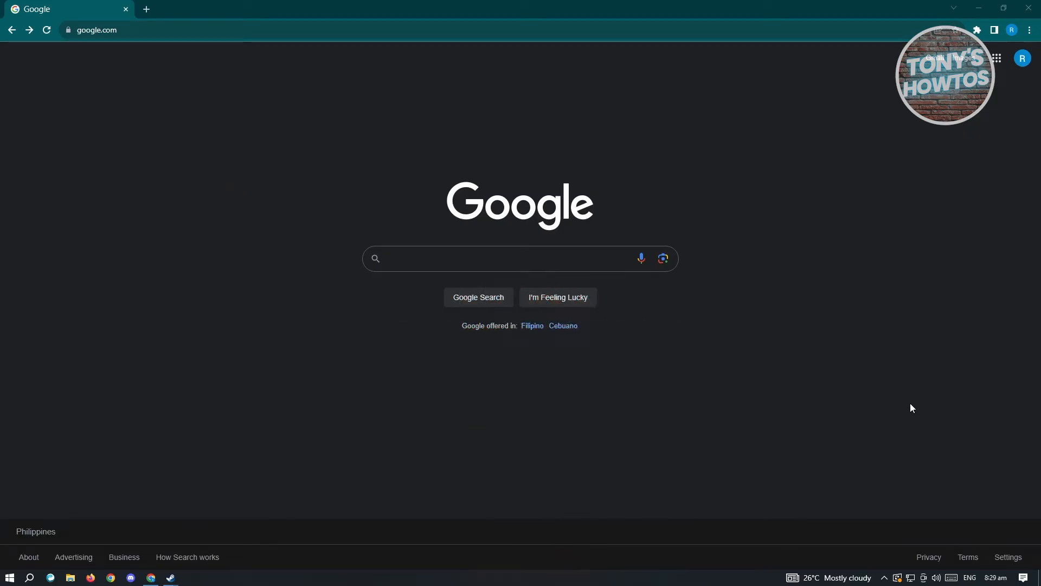
{"action": "mouse_move", "coordinate": [1012, 118]}
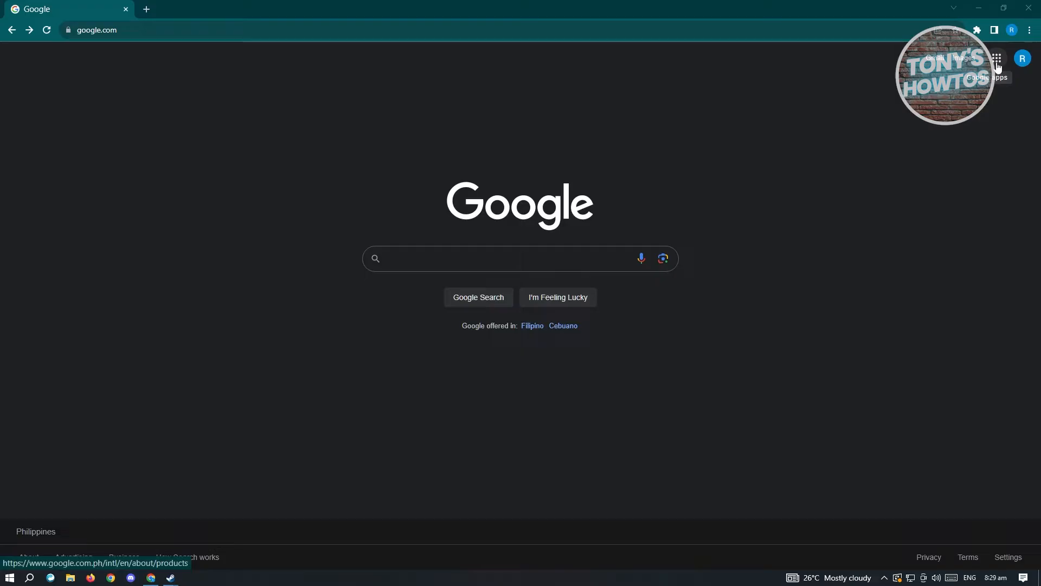
Open Google Drive from the Google apps grid on the Google Search page
{"action": "left_click", "coordinate": [995, 59]}
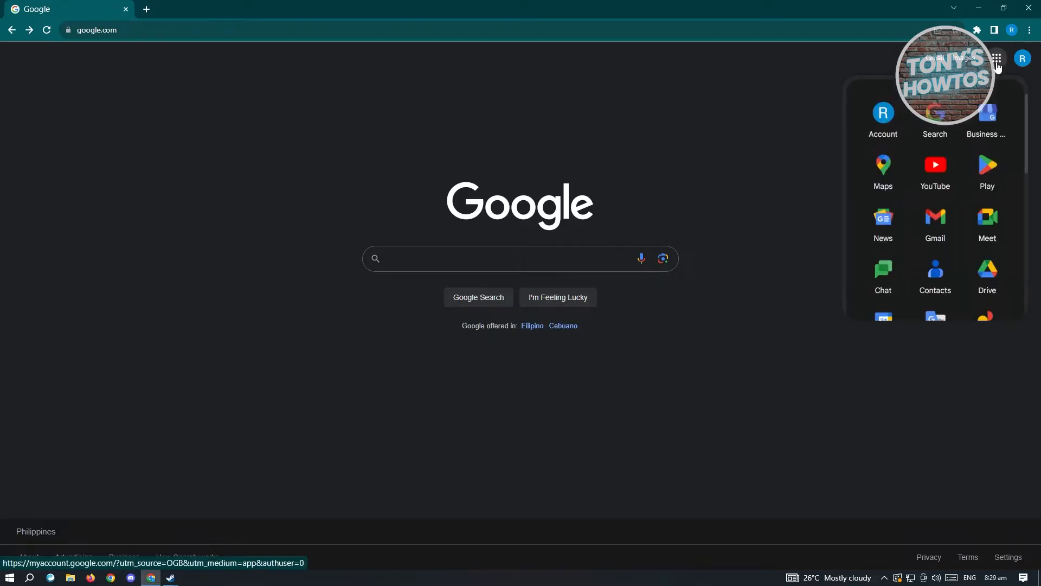
{"action": "mouse_move", "coordinate": [987, 274]}
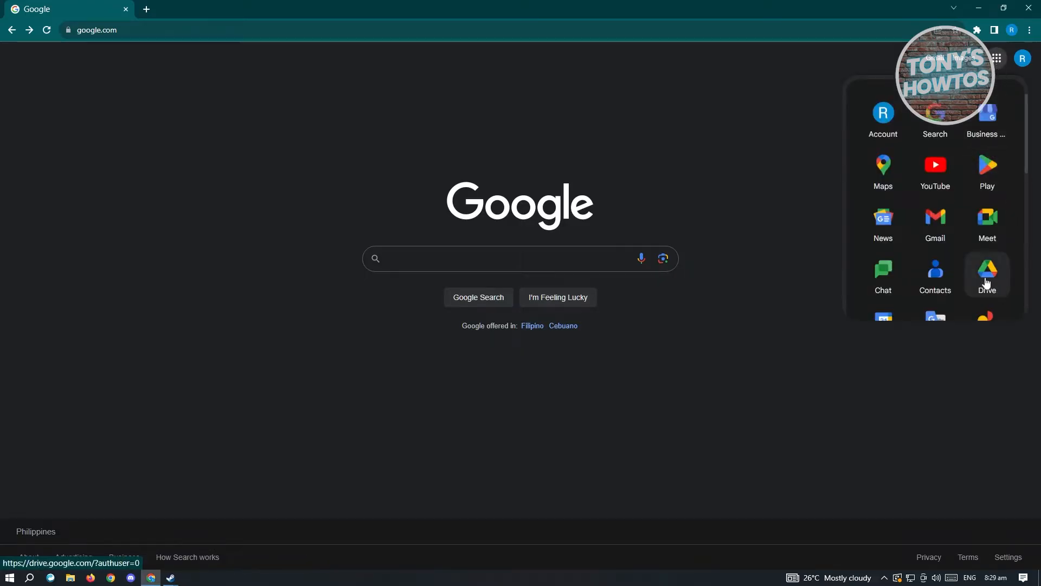
{"action": "left_click", "coordinate": [985, 272]}
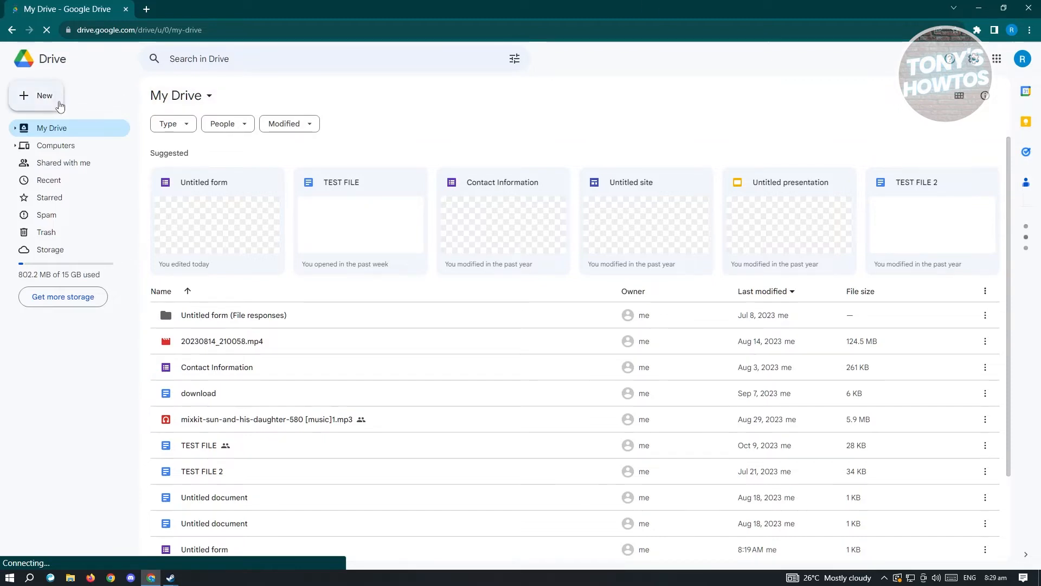
Create a blank Google Form from Drive's New menu
{"action": "left_click", "coordinate": [36, 94]}
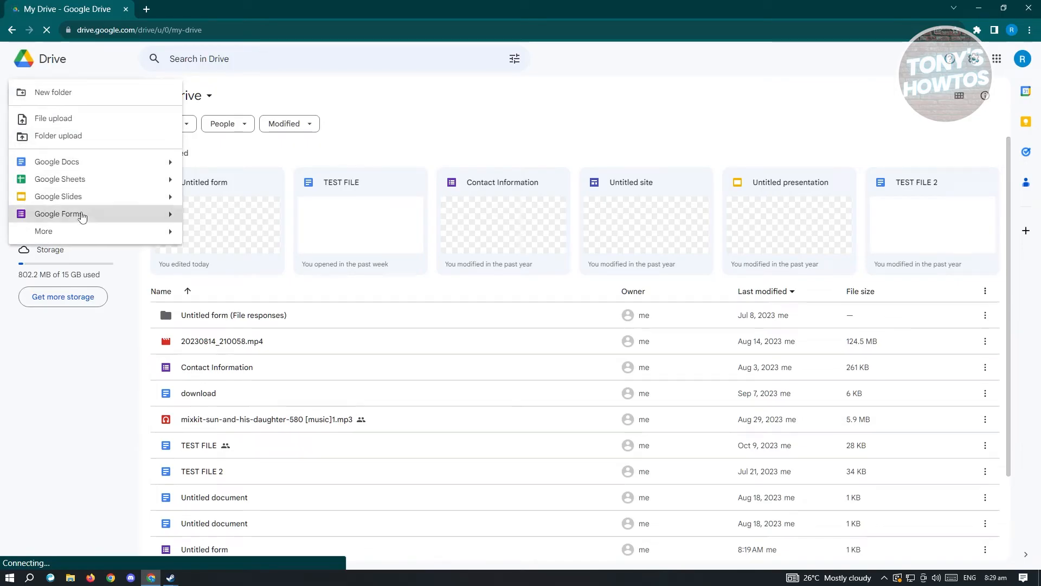
{"action": "left_click", "coordinate": [60, 213]}
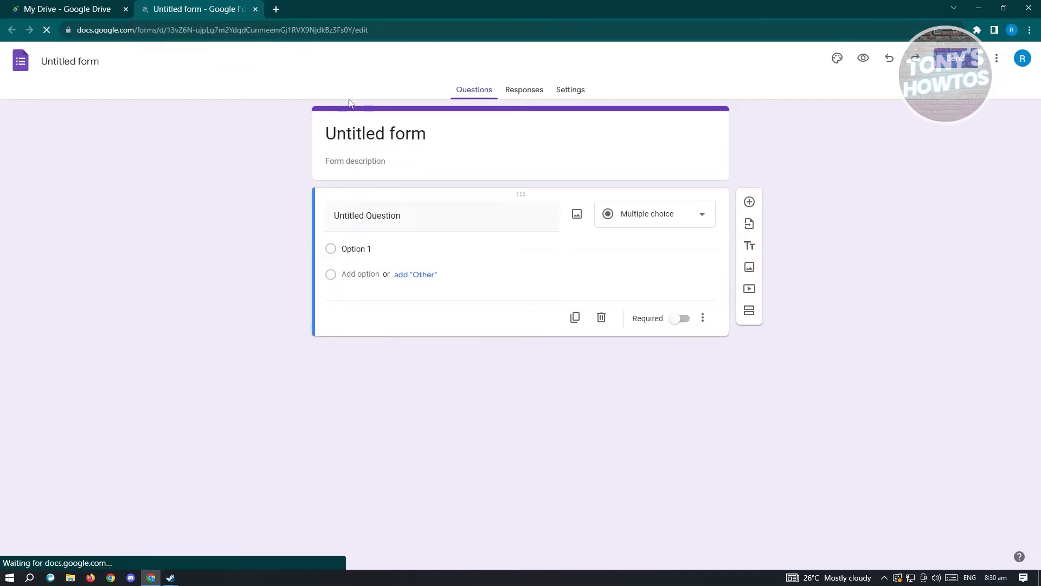
Title the form 'Password' and name its first short-answer question 'Password'
{"action": "left_click", "coordinate": [375, 133]}
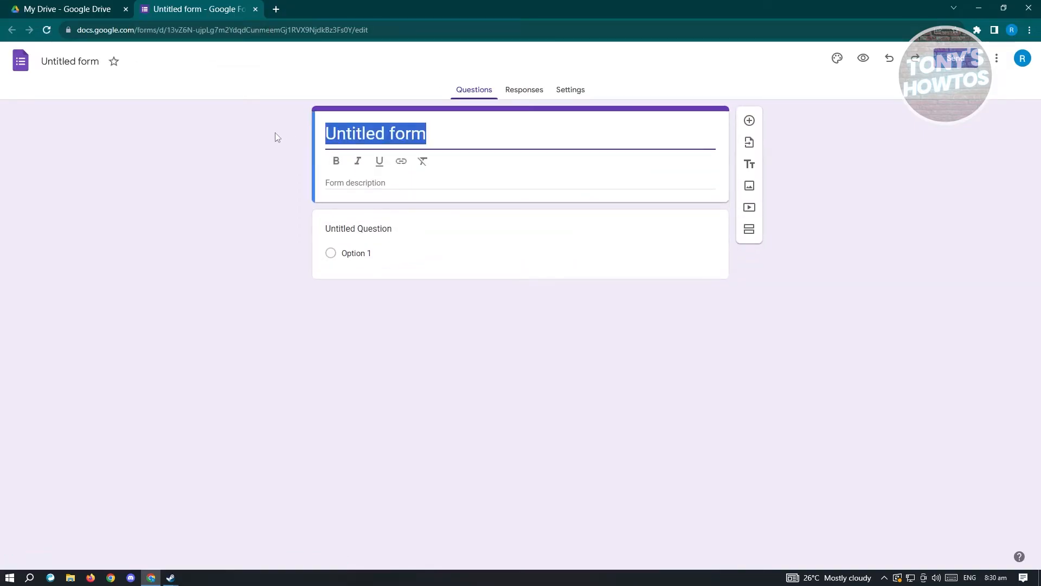
{"action": "type", "text": "Password"}
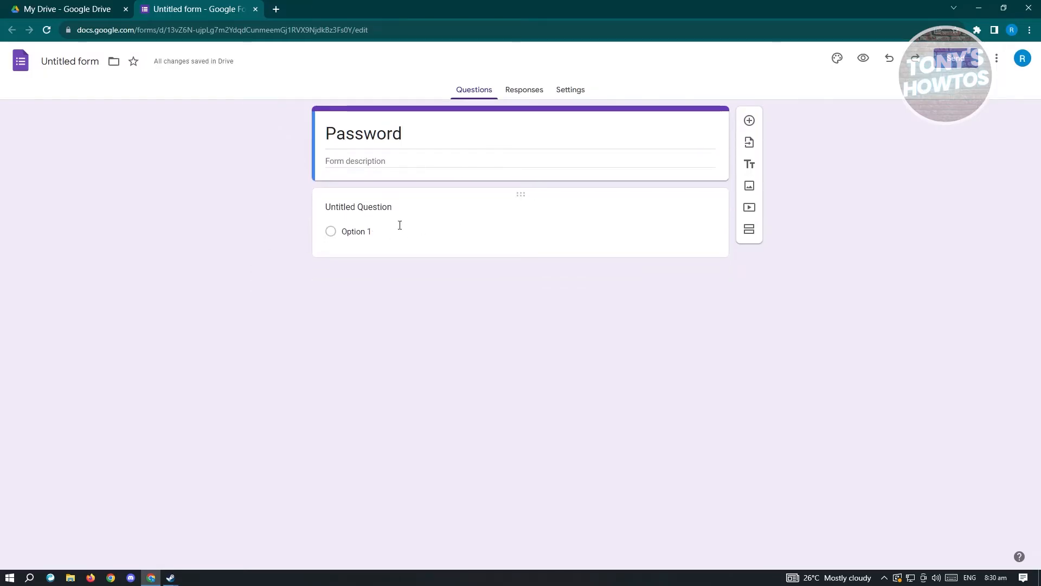
{"action": "left_click", "coordinate": [358, 207]}
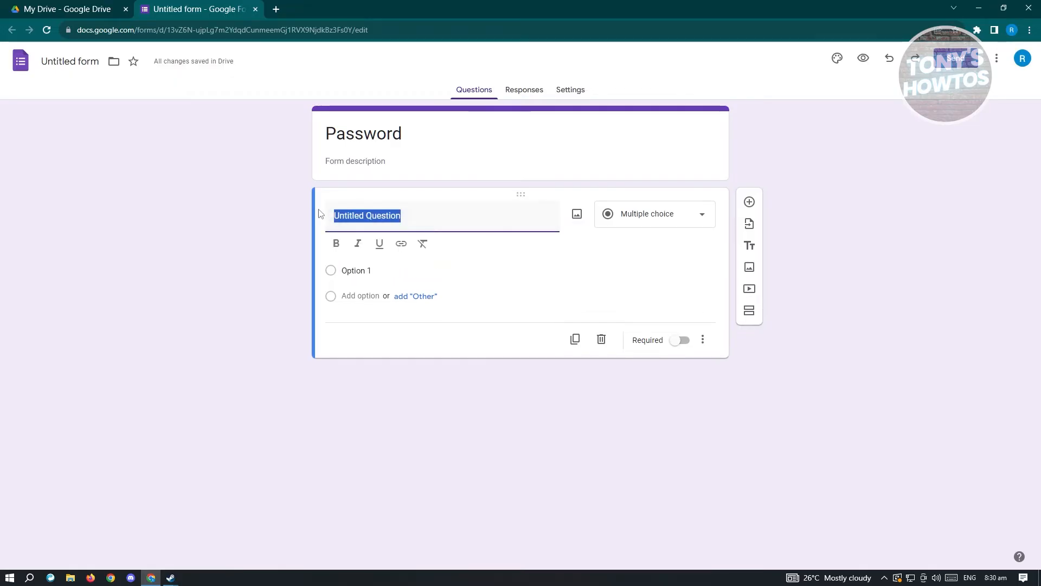
{"action": "type", "text": "Passw"}
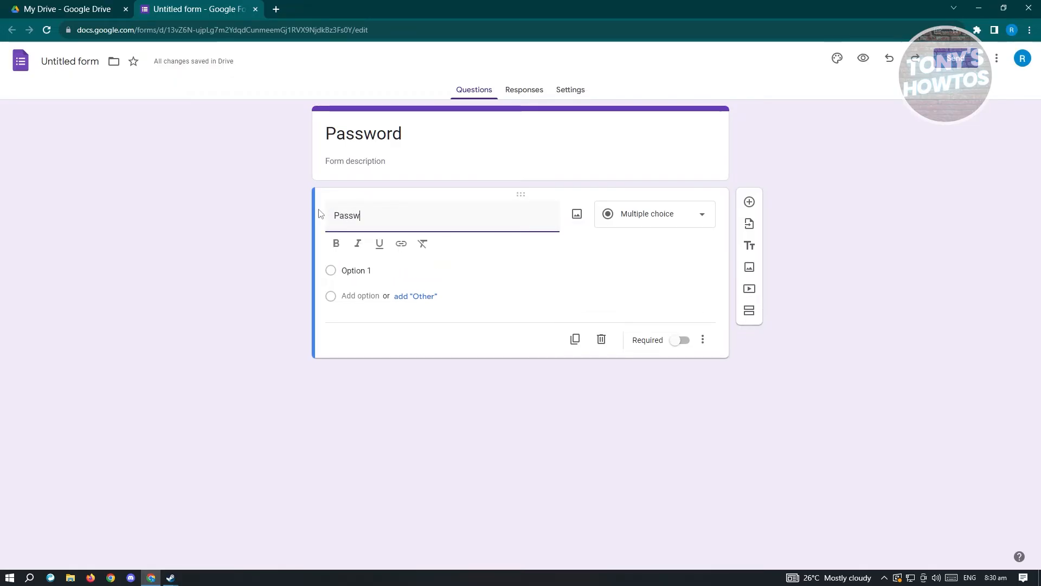
{"action": "type", "text": "ord"}
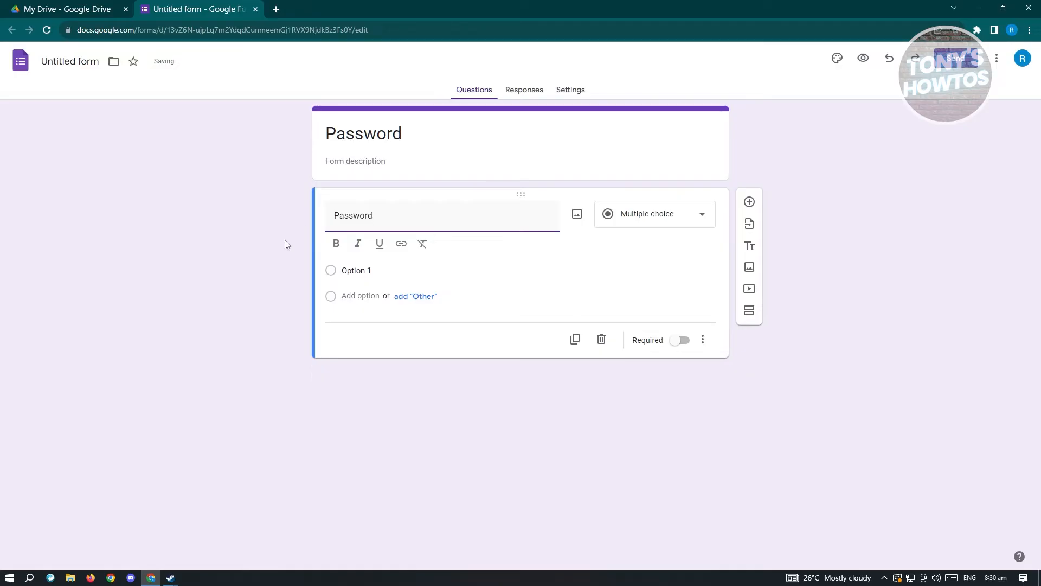
{"action": "left_click", "coordinate": [654, 213]}
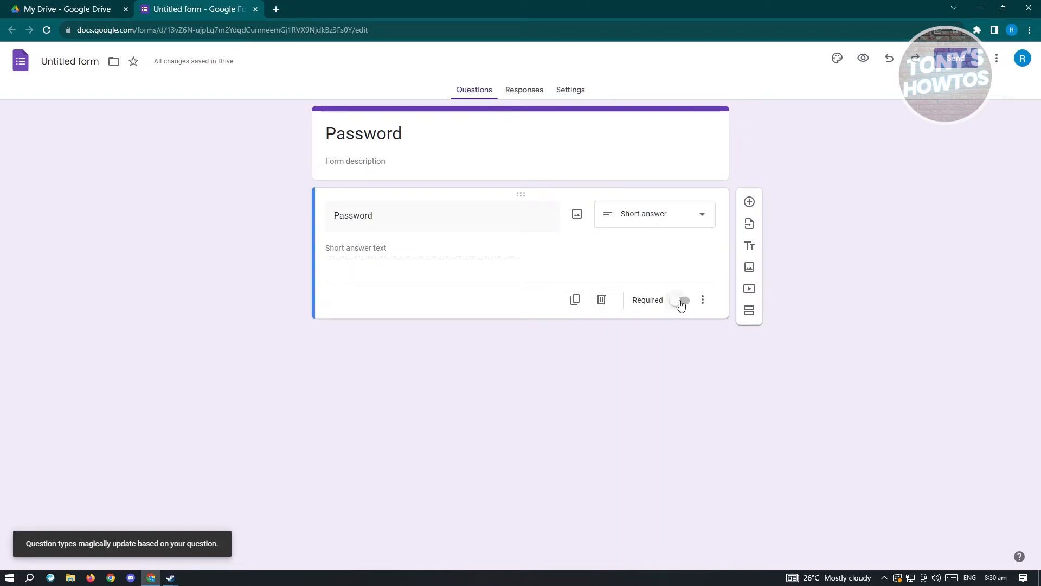
{"action": "left_click", "coordinate": [681, 300]}
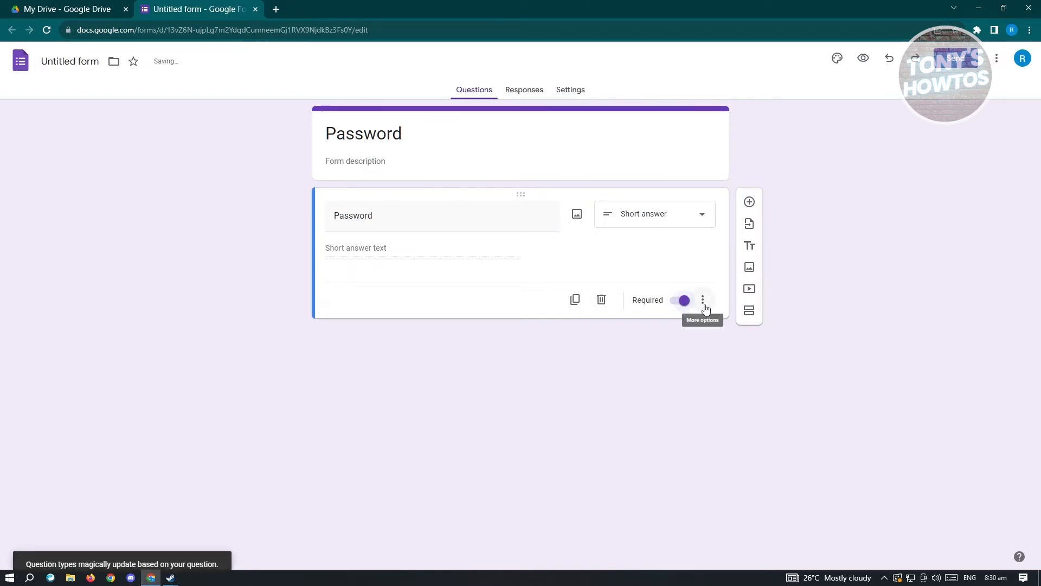
{"action": "left_click", "coordinate": [701, 300]}
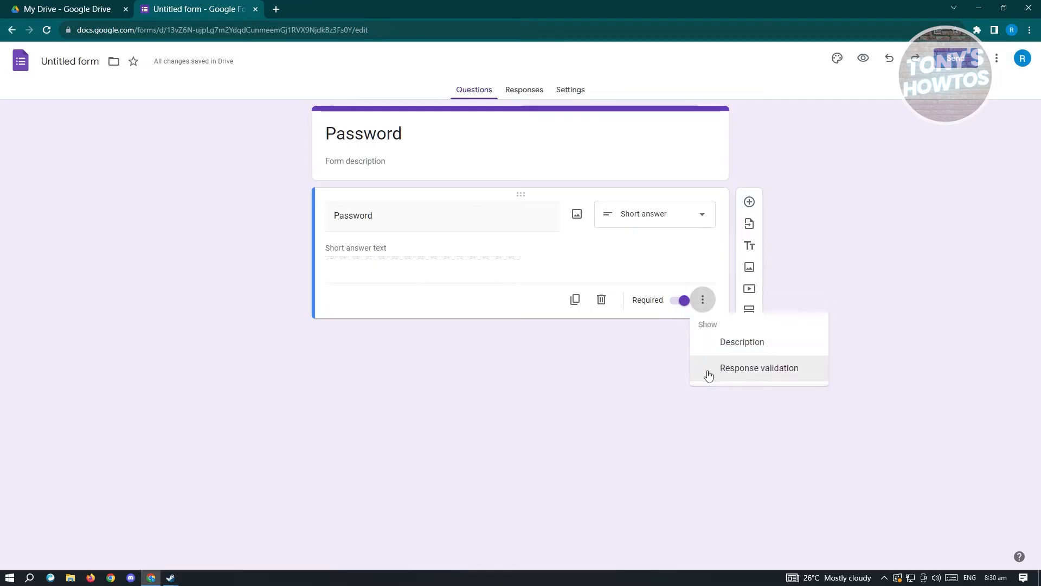
{"action": "left_click", "coordinate": [758, 367]}
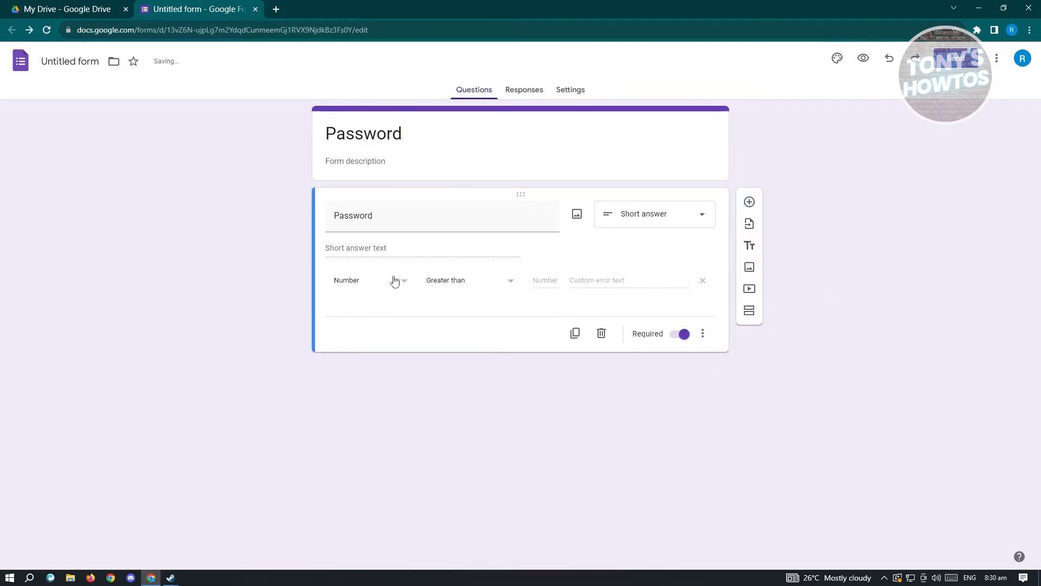
{"action": "left_click", "coordinate": [369, 279]}
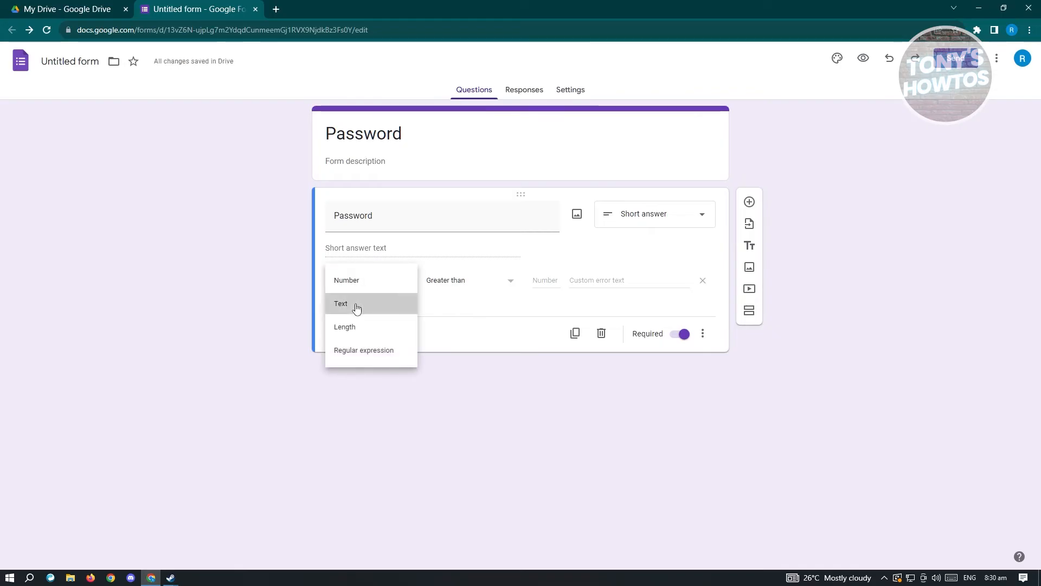
{"action": "left_click", "coordinate": [340, 304]}
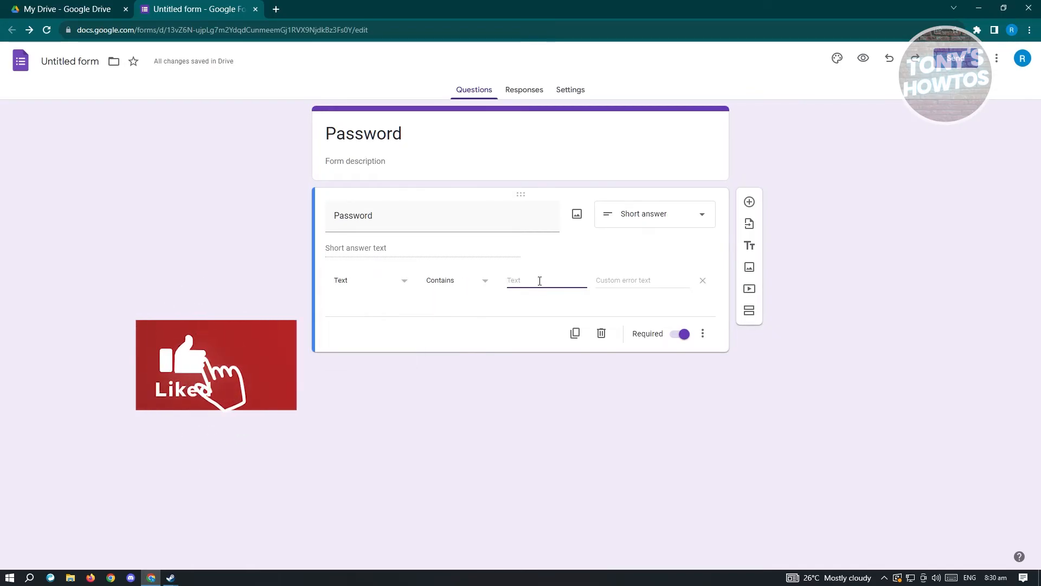
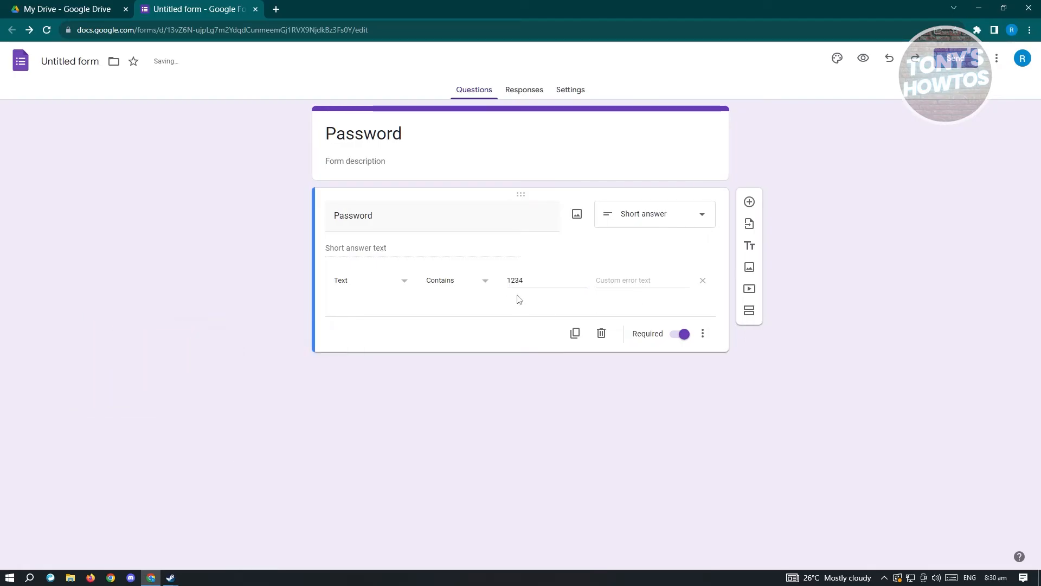
{"action": "left_click", "coordinate": [568, 90]}
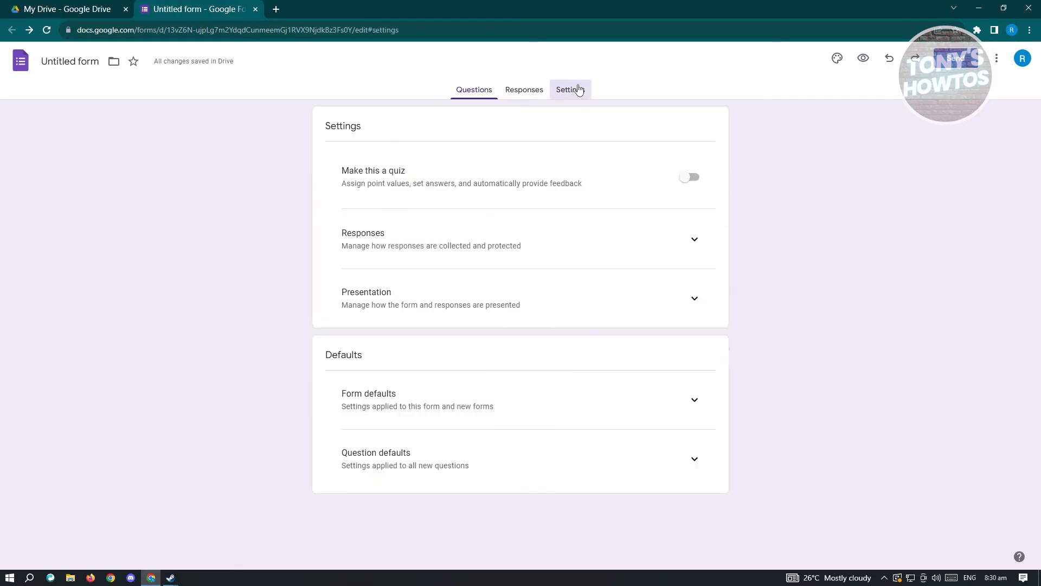
Draft 'Thank you' as the confirmation message in the Presentation settings
{"action": "left_click", "coordinate": [569, 90]}
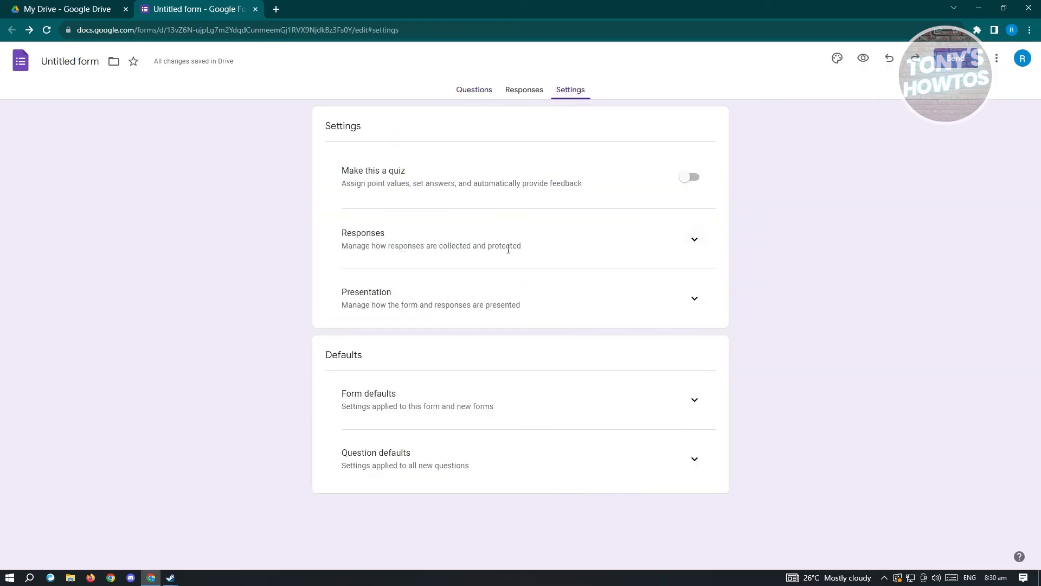
{"action": "mouse_move", "coordinate": [380, 301]}
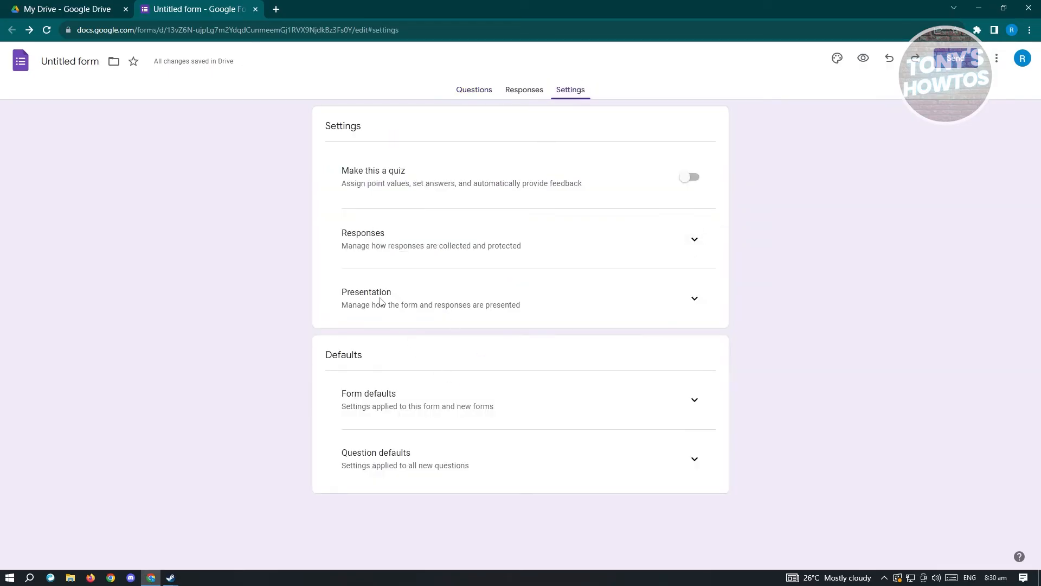
{"action": "left_click", "coordinate": [366, 298]}
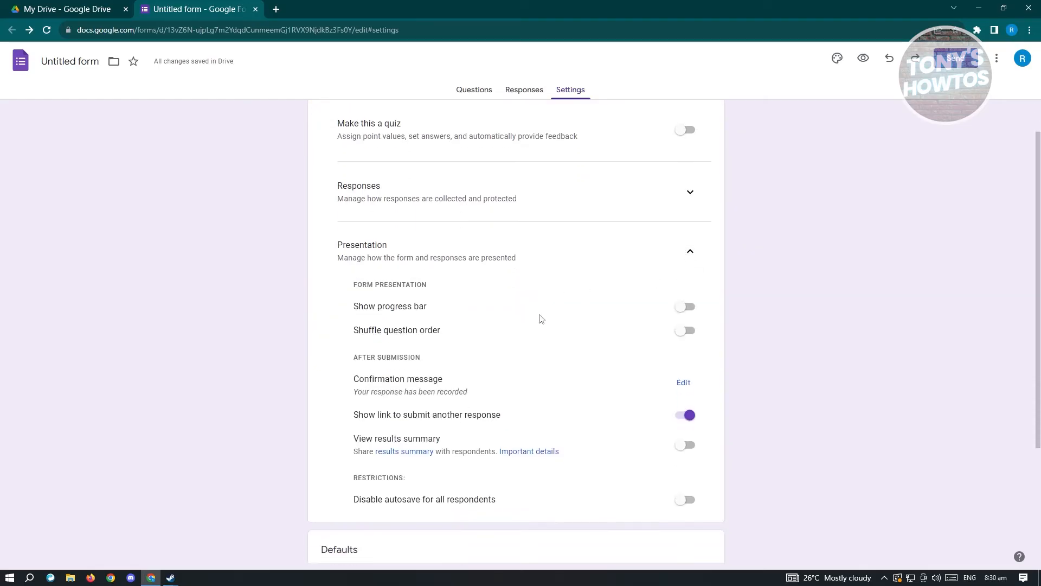
{"action": "scroll", "scroll_direction": "down", "scroll_amount": 3}
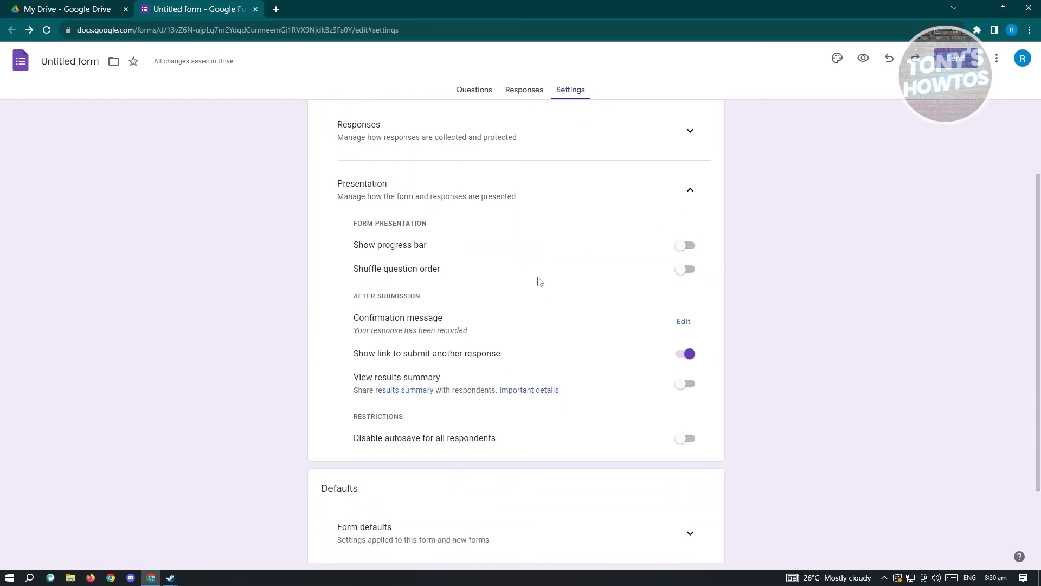
{"action": "mouse_move", "coordinate": [505, 272]}
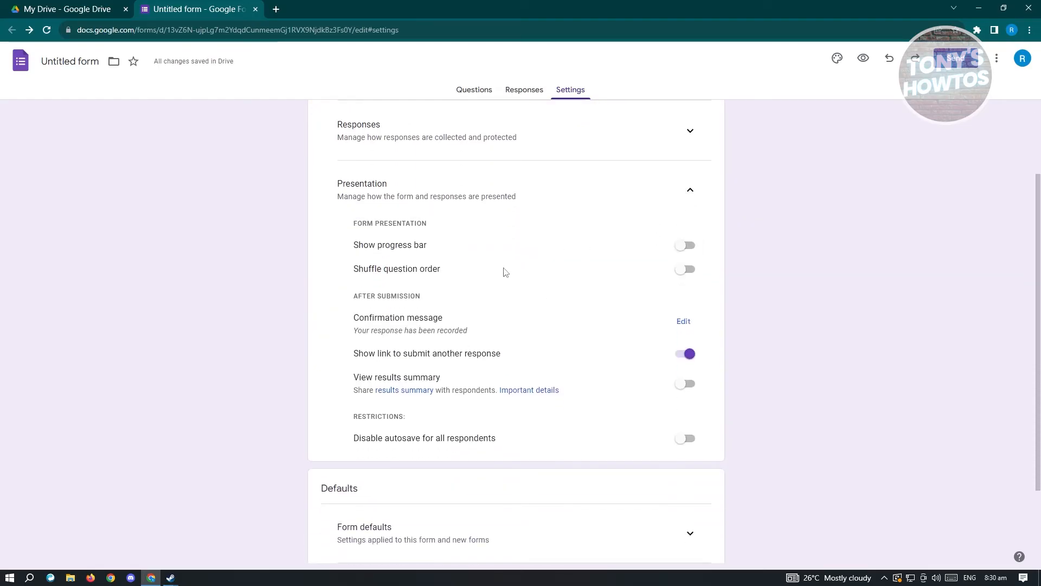
{"action": "mouse_move", "coordinate": [508, 354]}
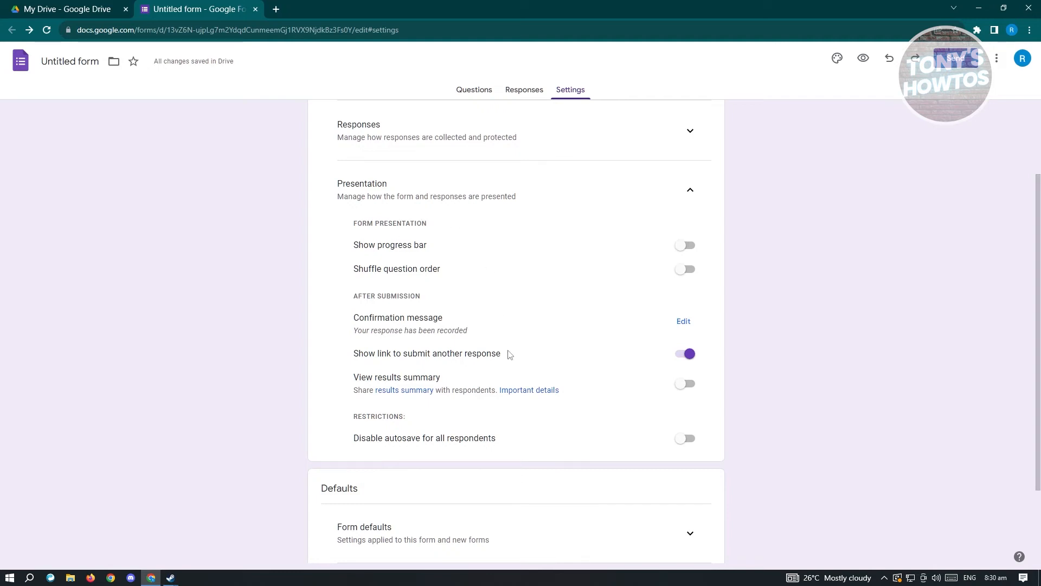
{"action": "mouse_move", "coordinate": [722, 346]}
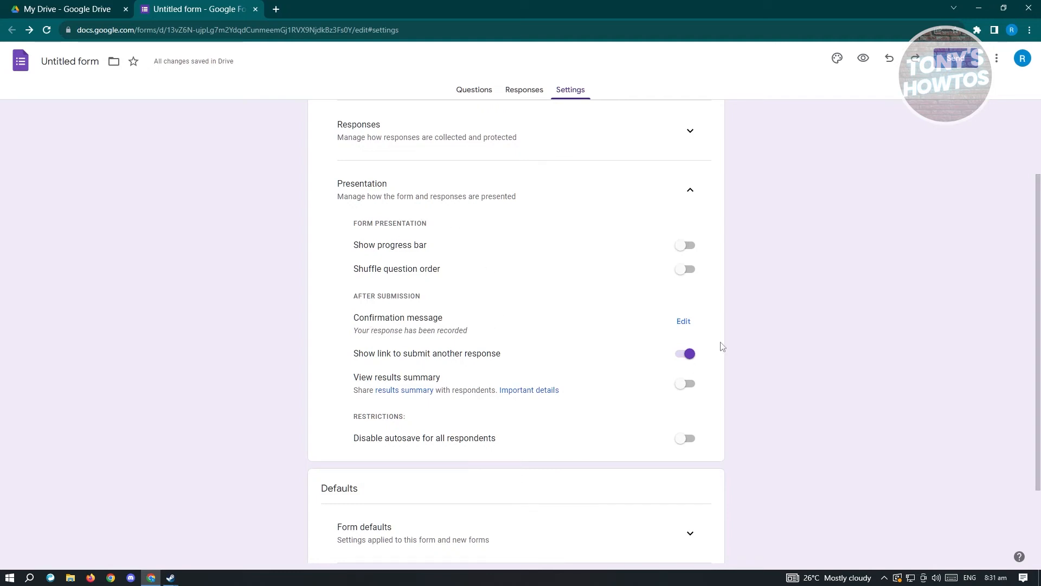
{"action": "left_click", "coordinate": [682, 321]}
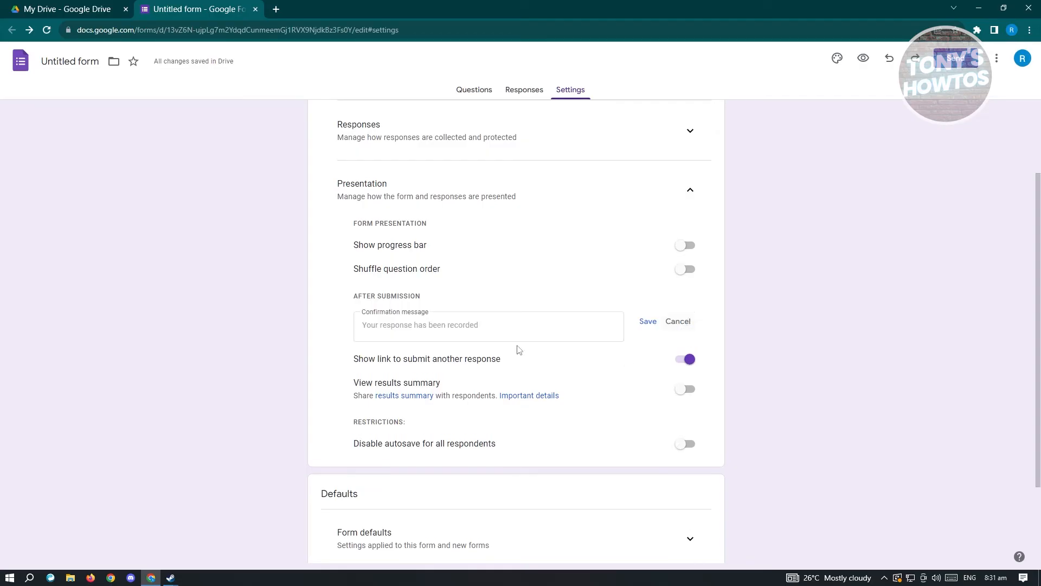
{"action": "left_click", "coordinate": [488, 326]}
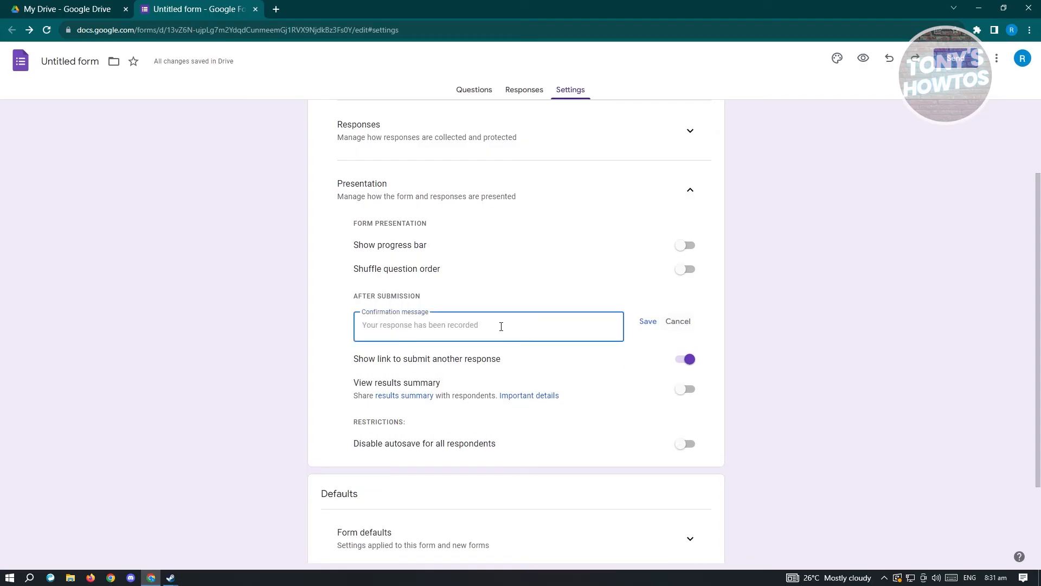
{"action": "type", "text": "Thank you"}
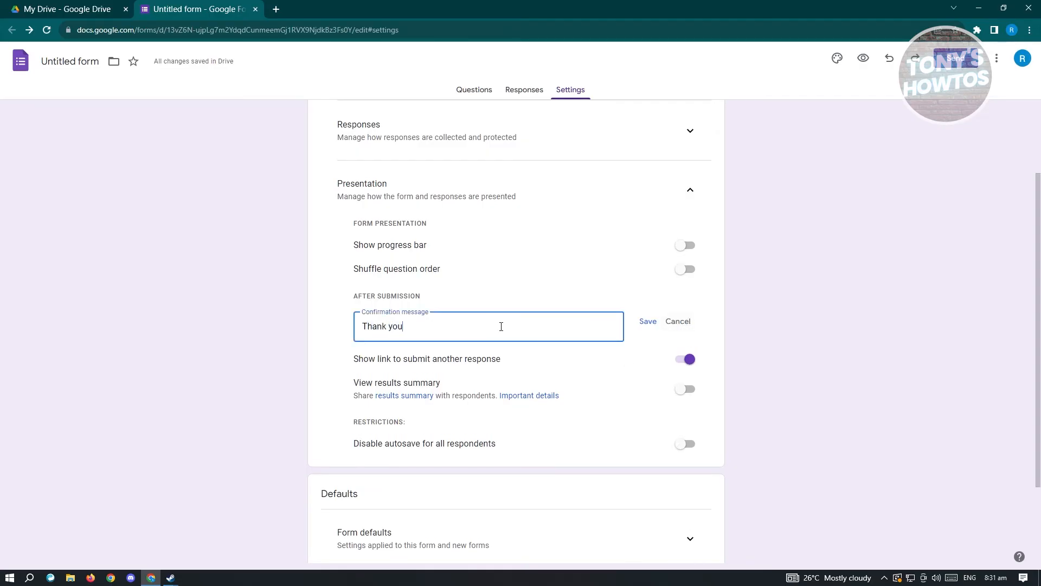
{"action": "left_click", "coordinate": [63, 9]}
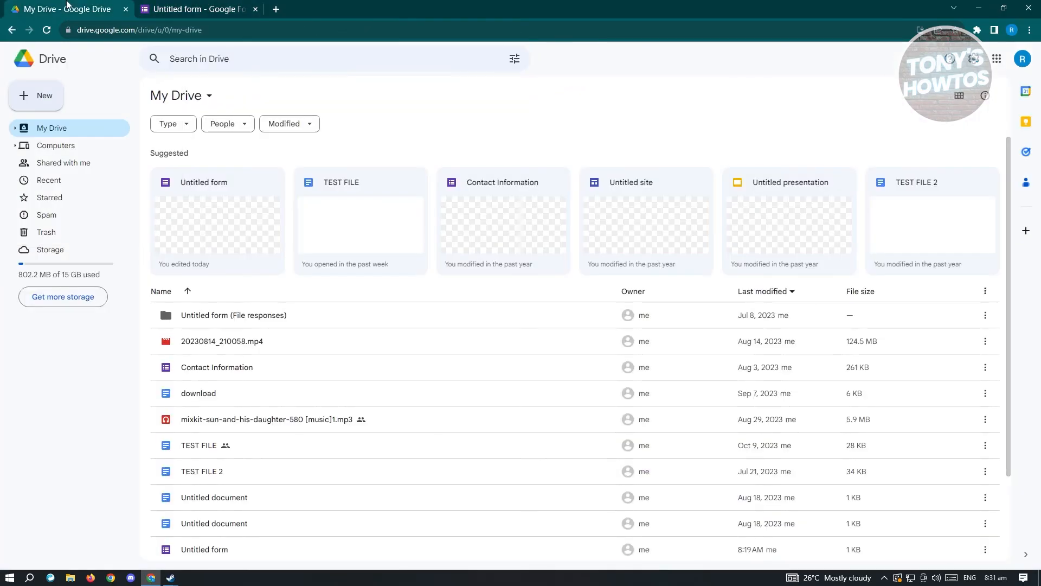
{"action": "mouse_move", "coordinate": [201, 315]}
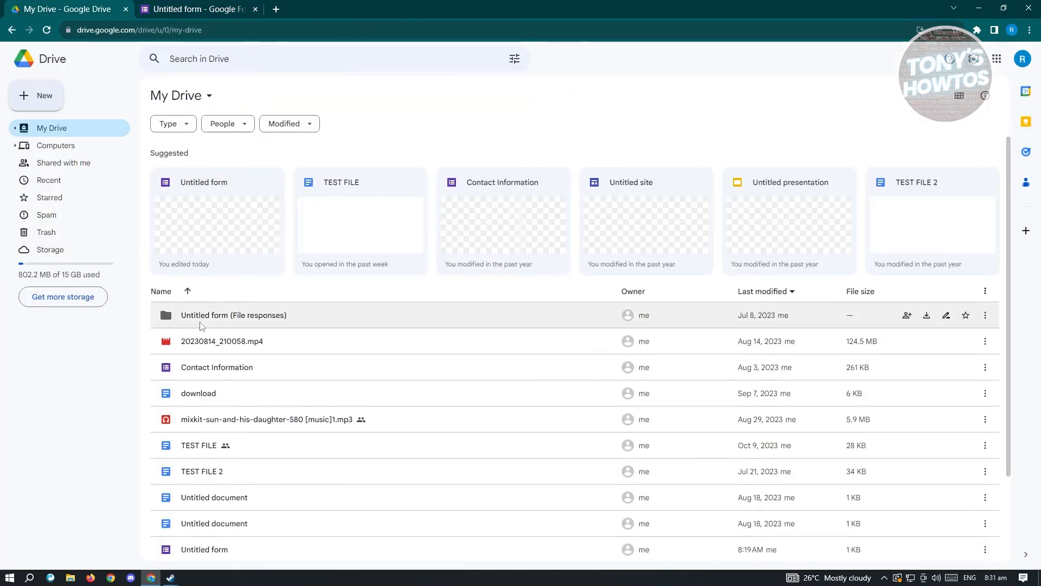
Copy the share link of the 'Untitled form (File responses)' Drive folder
{"action": "right_click", "coordinate": [233, 315]}
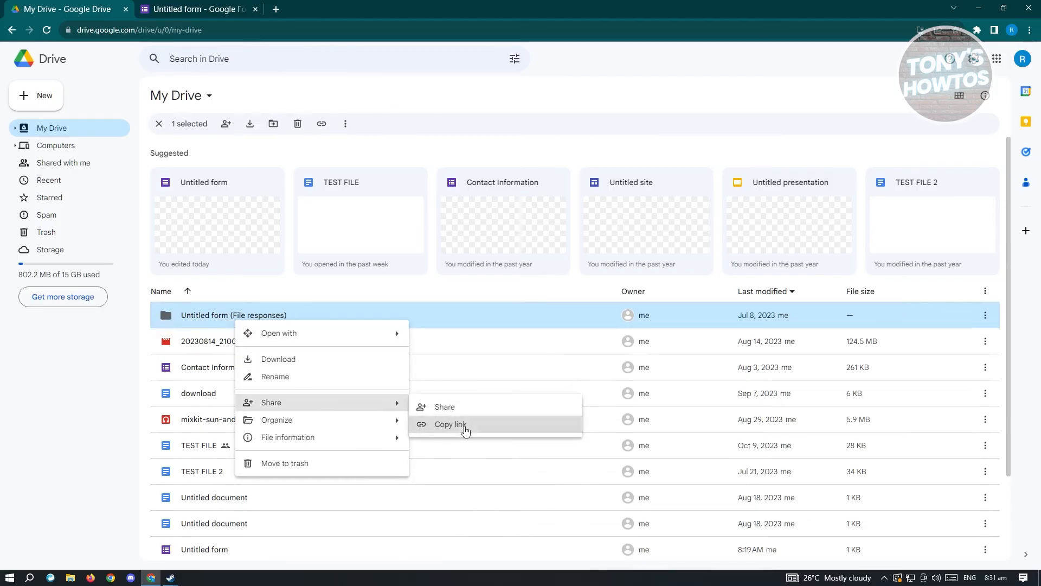
{"action": "left_click", "coordinate": [450, 424]}
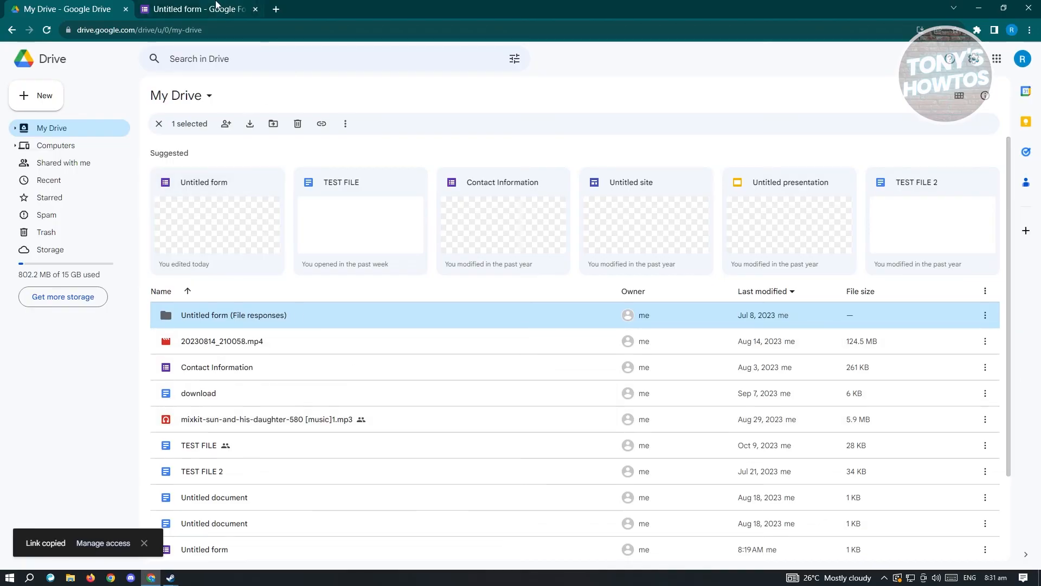
{"action": "left_click", "coordinate": [196, 9]}
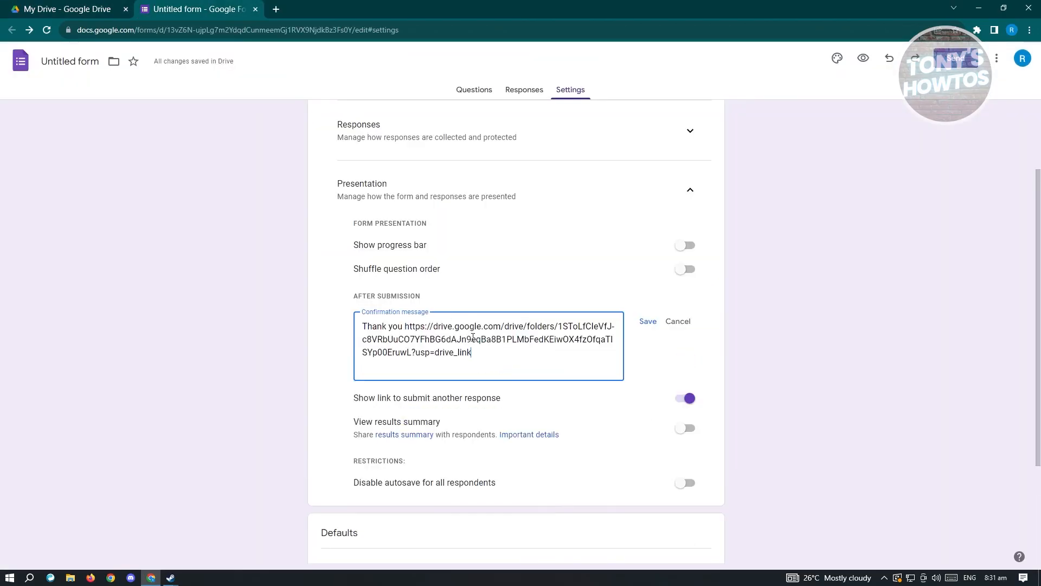
Save the confirmation message as 'Thank you' followed by the pasted folder link
{"action": "left_click", "coordinate": [647, 321]}
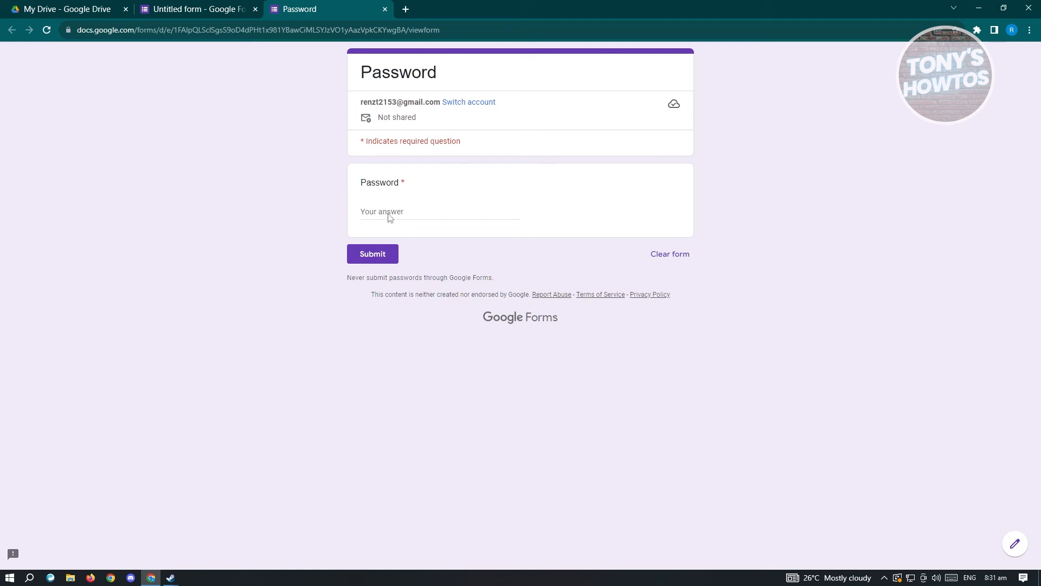
{"action": "mouse_move", "coordinate": [444, 219]}
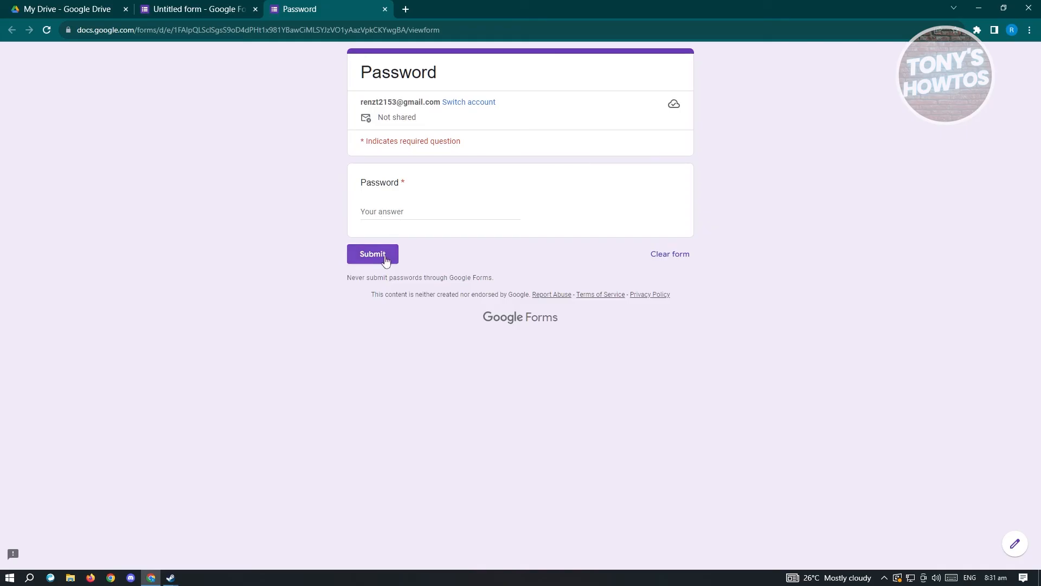
{"action": "left_click", "coordinate": [440, 211]}
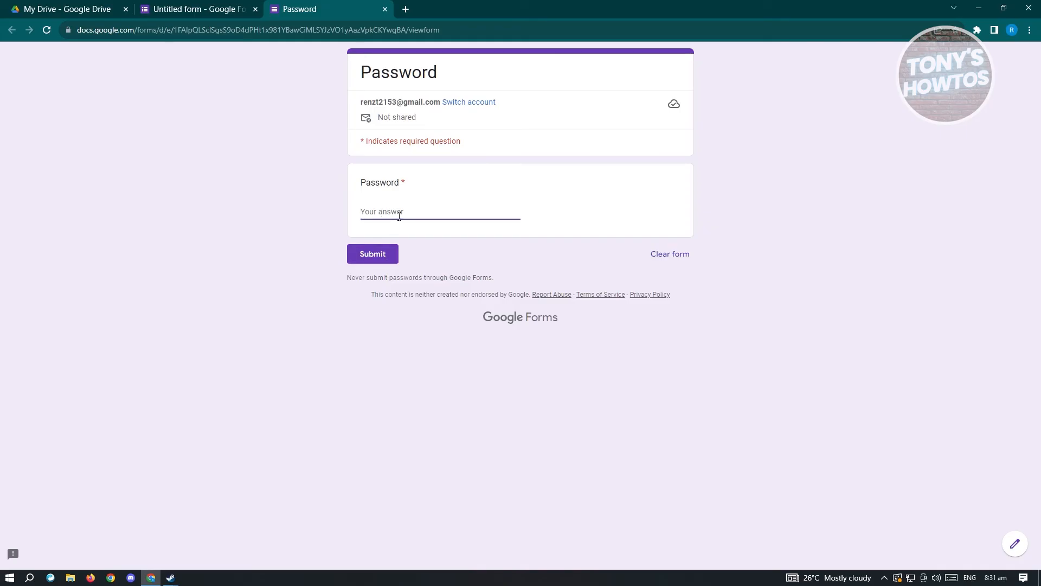
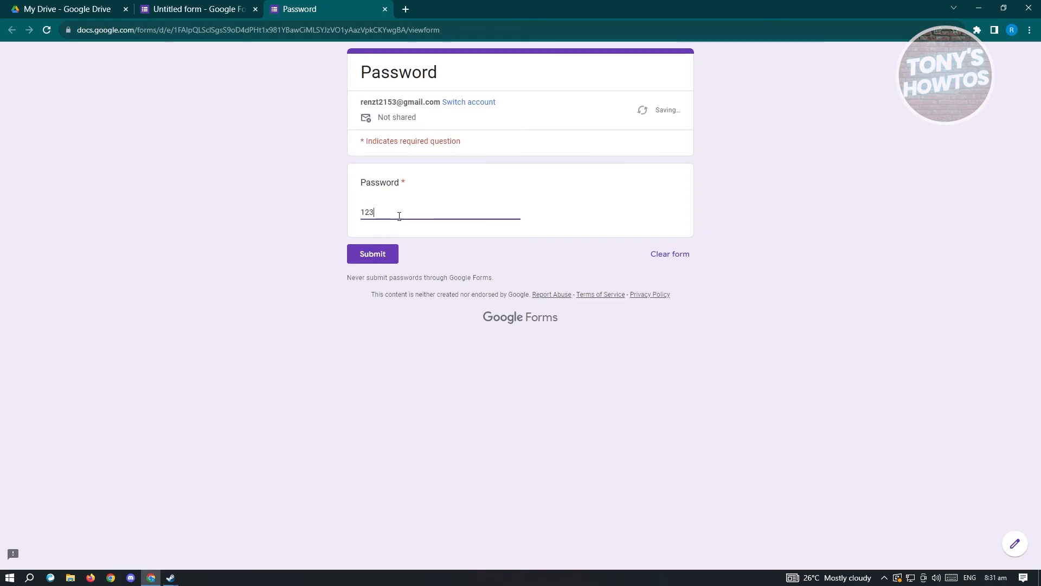
{"action": "left_click", "coordinate": [372, 254]}
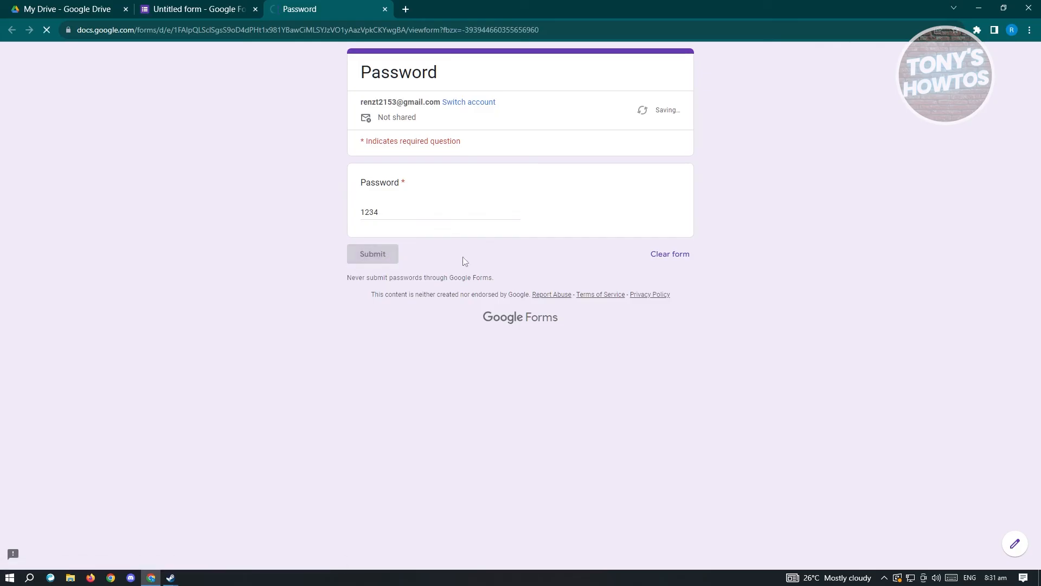
{"action": "left_click", "coordinate": [373, 254]}
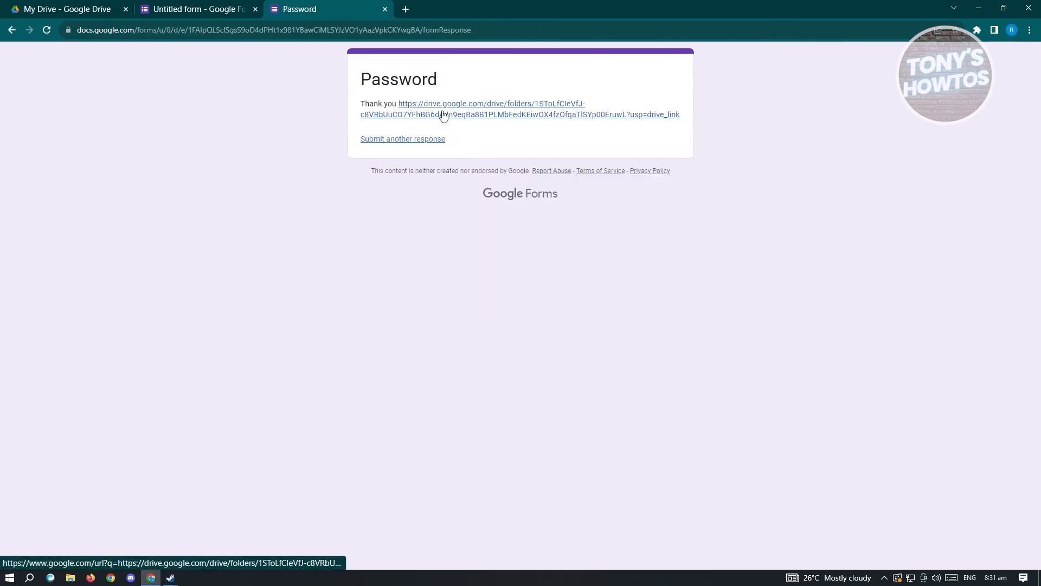
{"action": "mouse_move", "coordinate": [494, 125]}
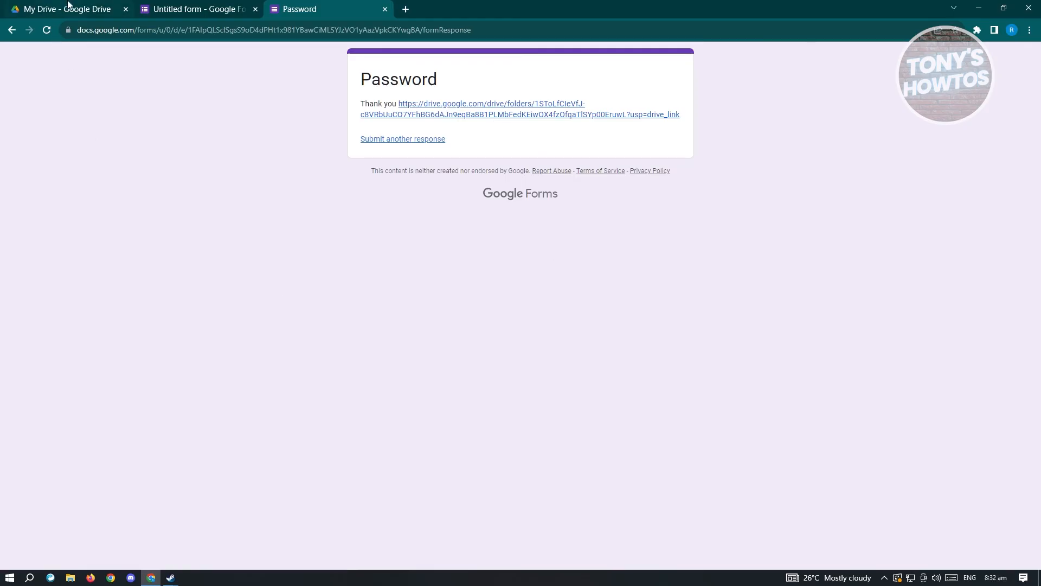
{"action": "mouse_move", "coordinate": [319, 249]}
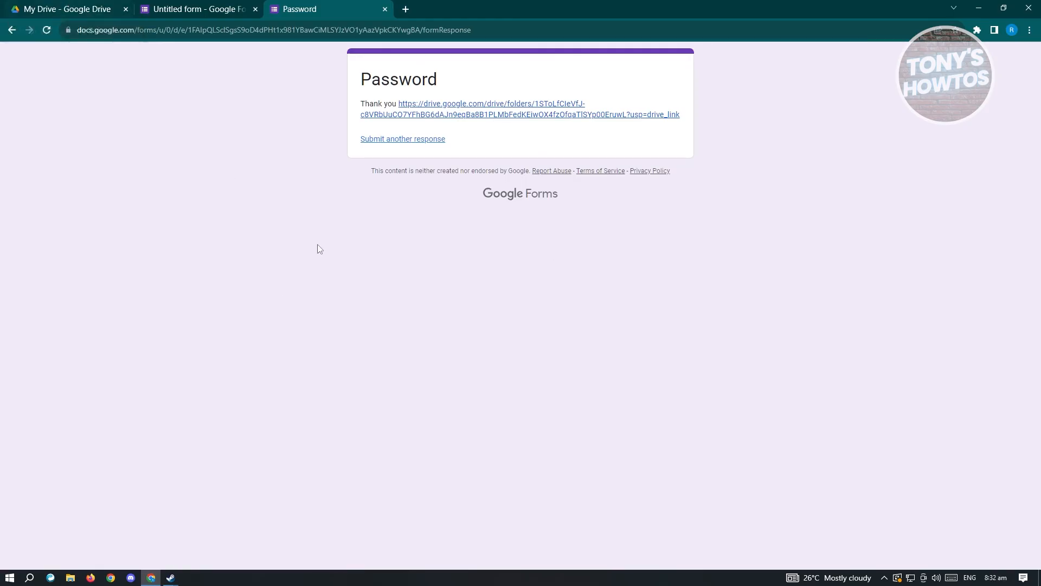
{"action": "mouse_move", "coordinate": [635, 482]}
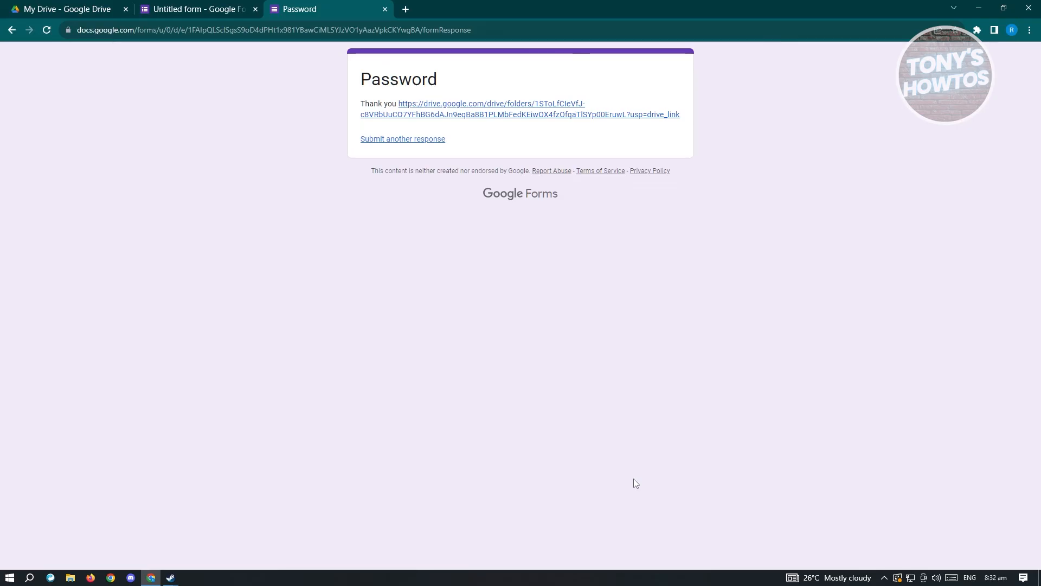